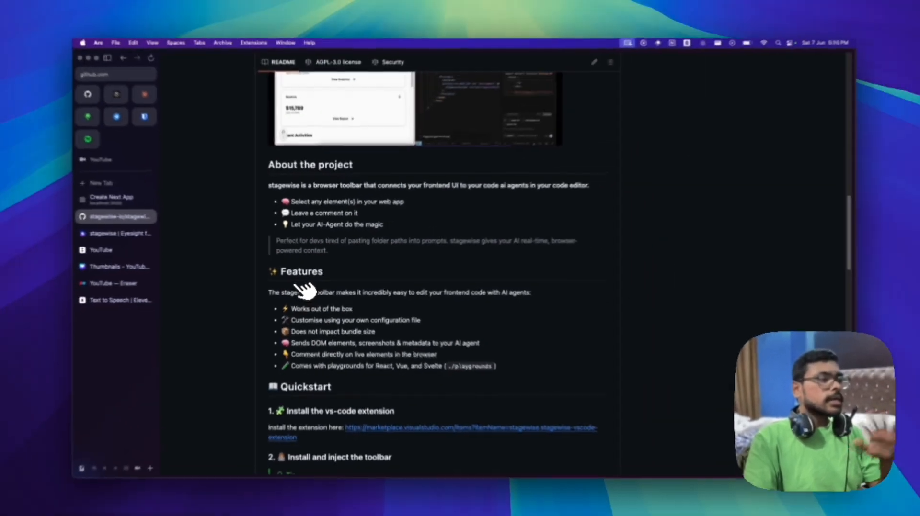
- Find 'stagewise' in the Extensions view and install the stagewise extension
scroll("up", 3)
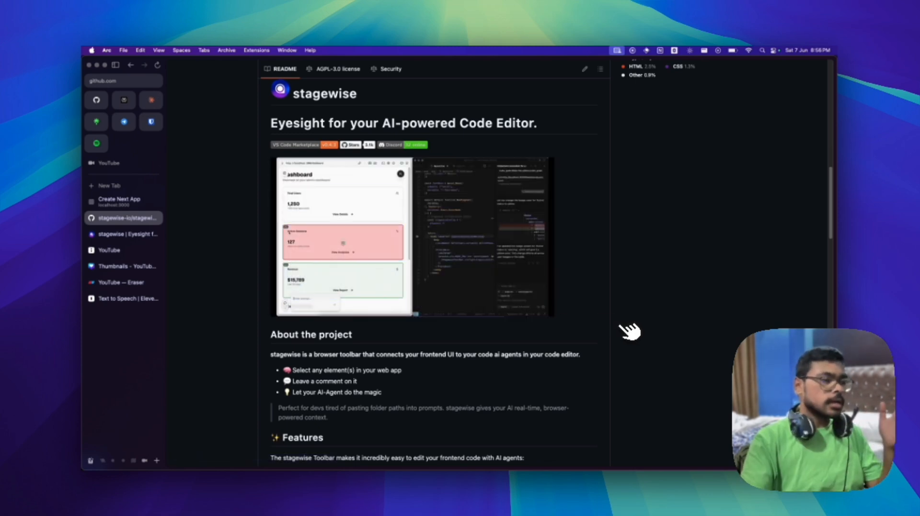
scroll("down", 3)
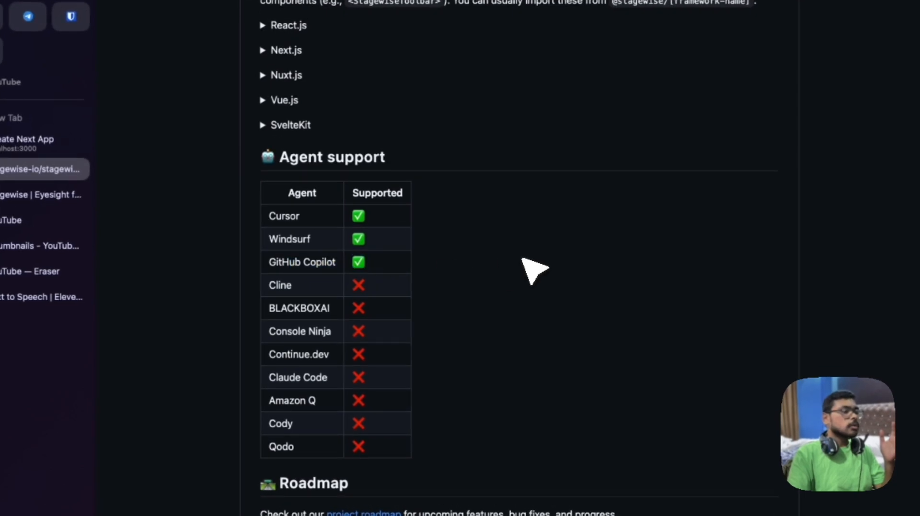
mouse_move(317, 273)
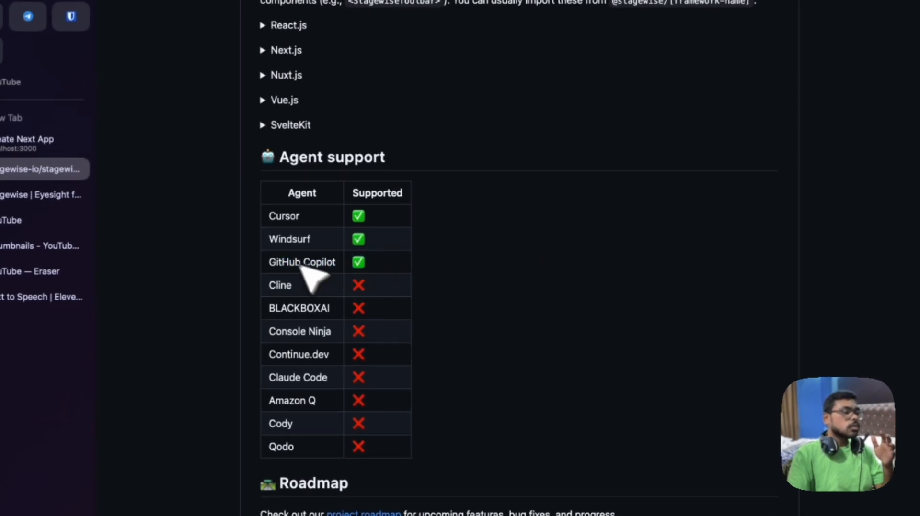
mouse_move(528, 284)
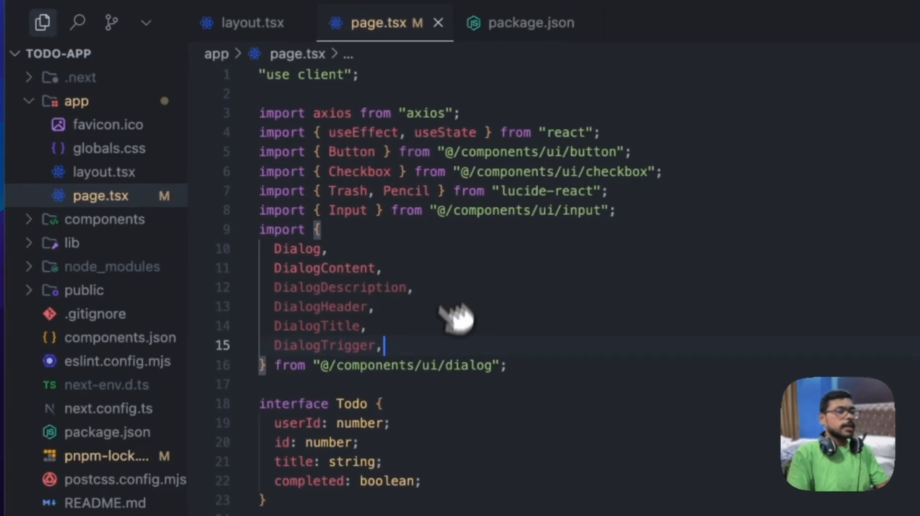
mouse_move(531, 381)
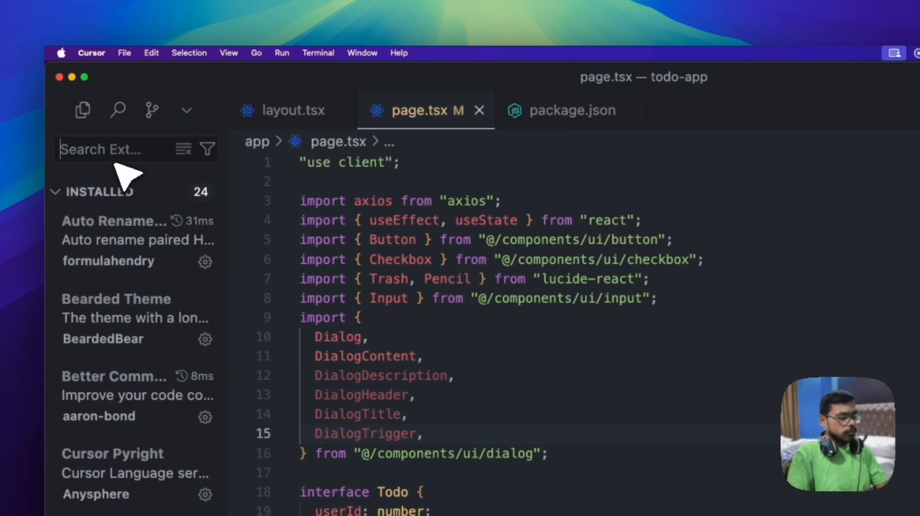
type("stagewise")
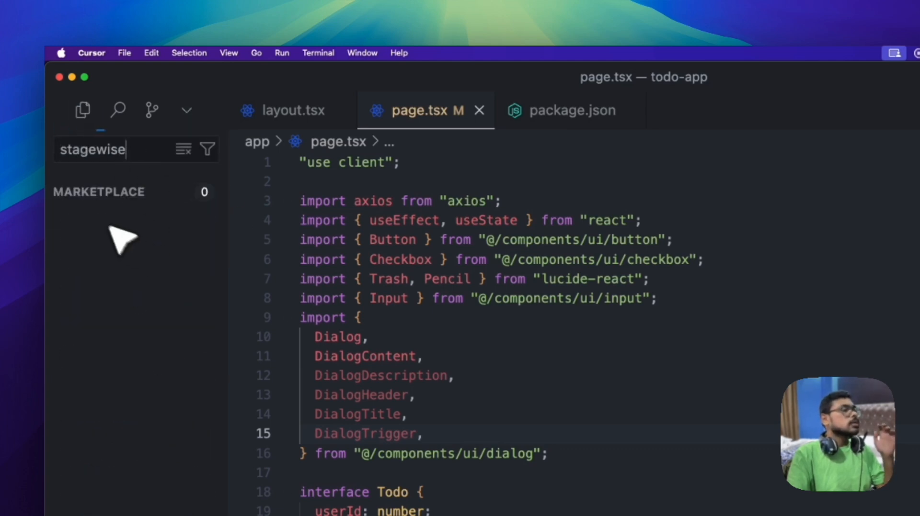
left_click(41, 171)
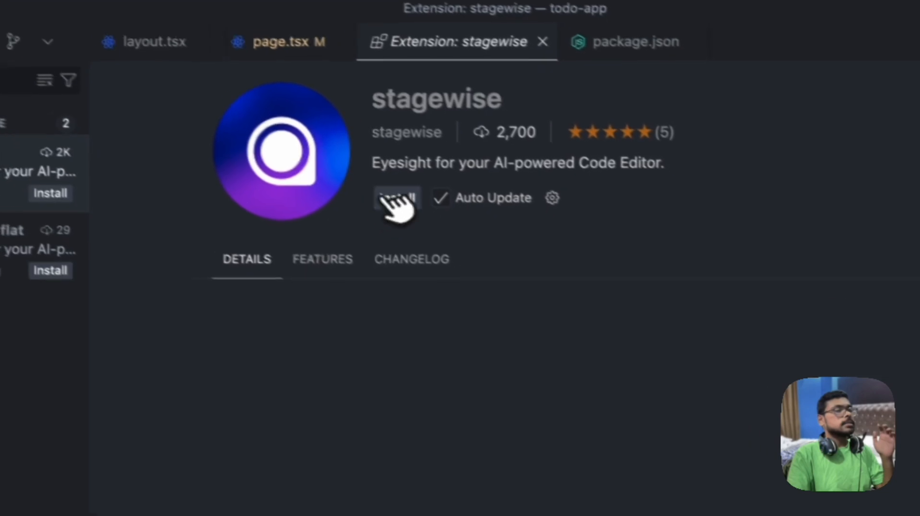
left_click(397, 197)
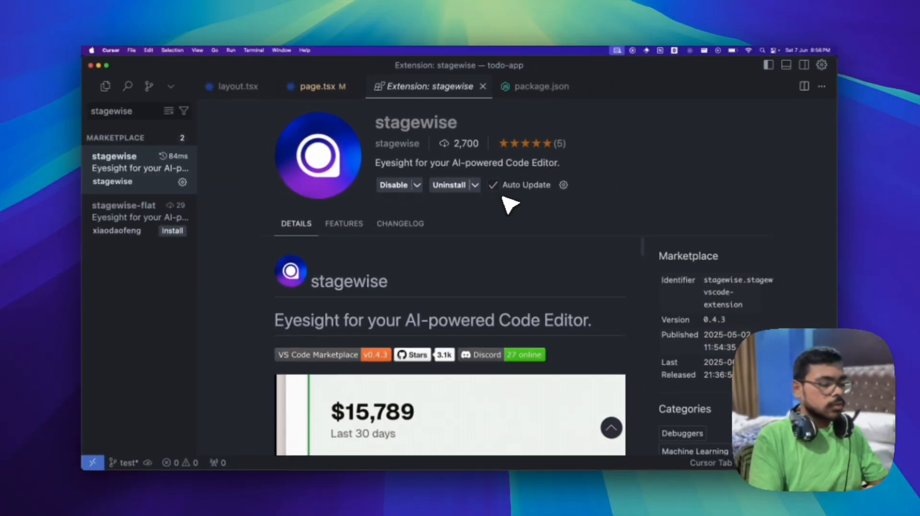
key("cmd+shift+p")
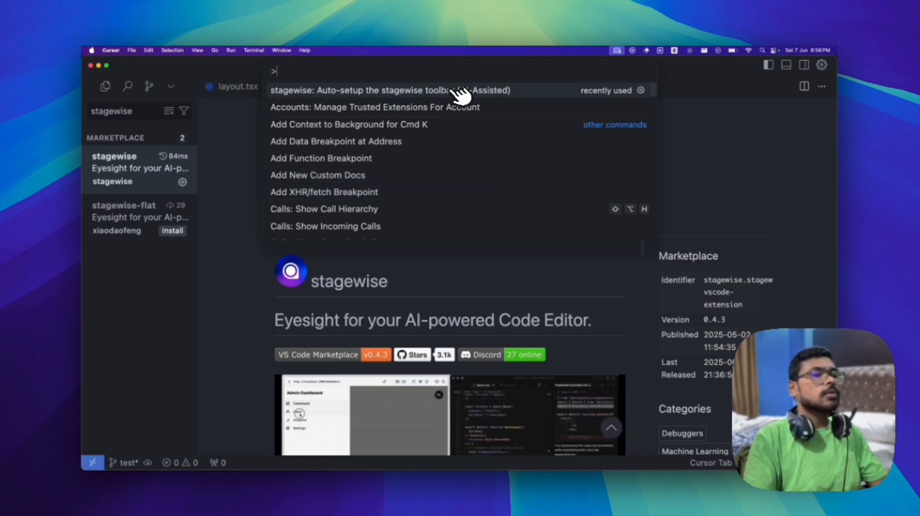
- Run 'stagewise: Auto-setup the stagewise toolbar (AI-Assisted)' so the agent plans the setup
left_click(390, 90)
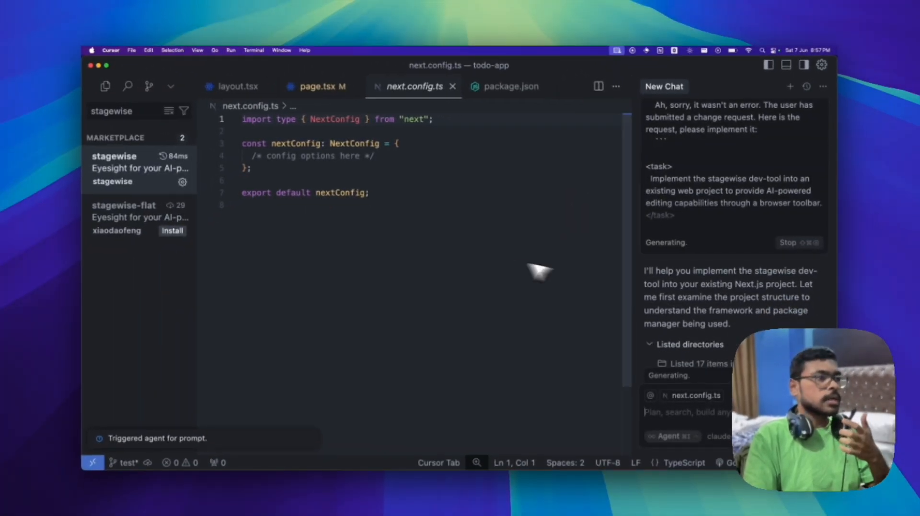
mouse_move(406, 218)
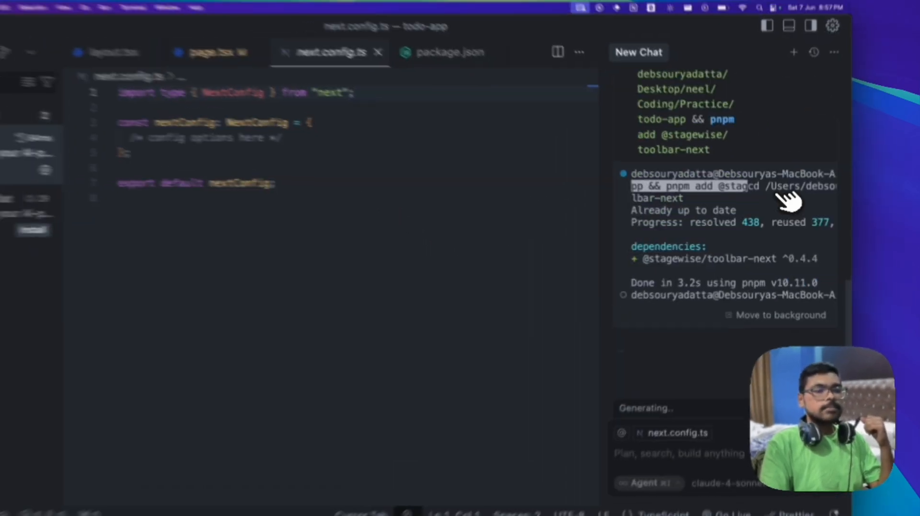
left_click(450, 52)
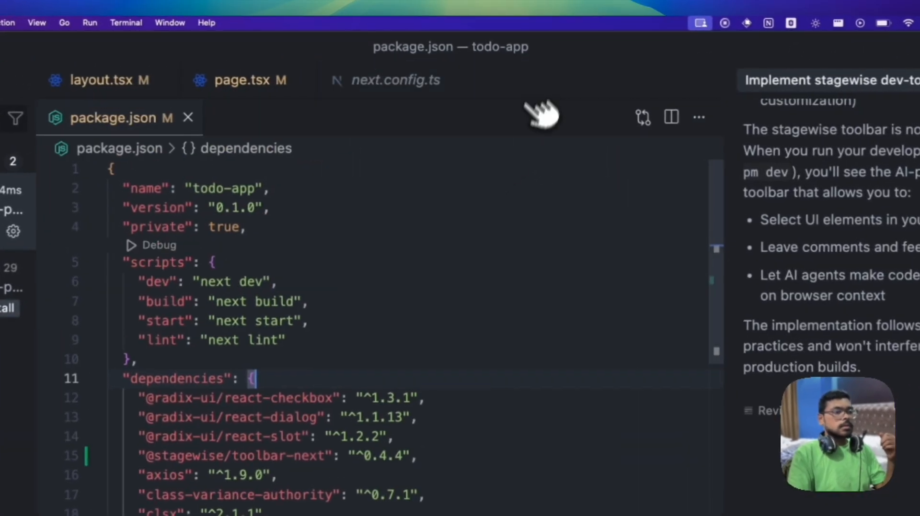
scroll("down", 3)
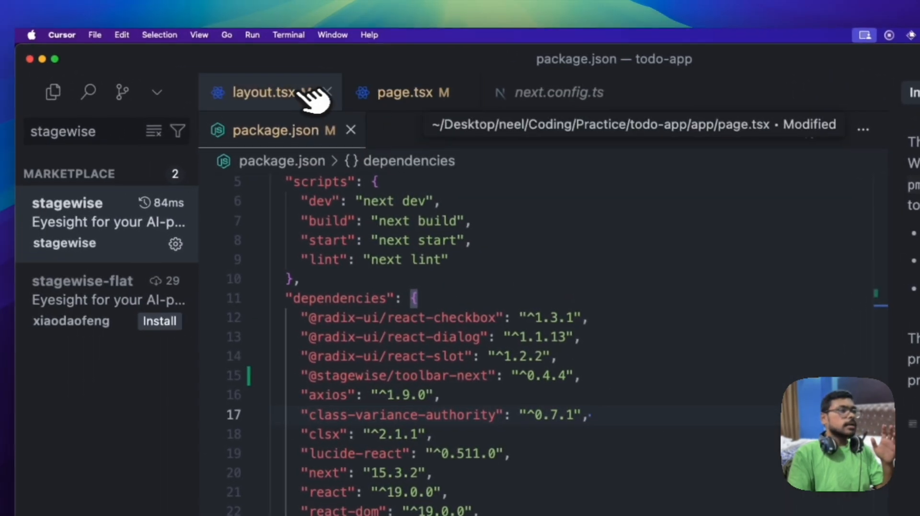
left_click(258, 92)
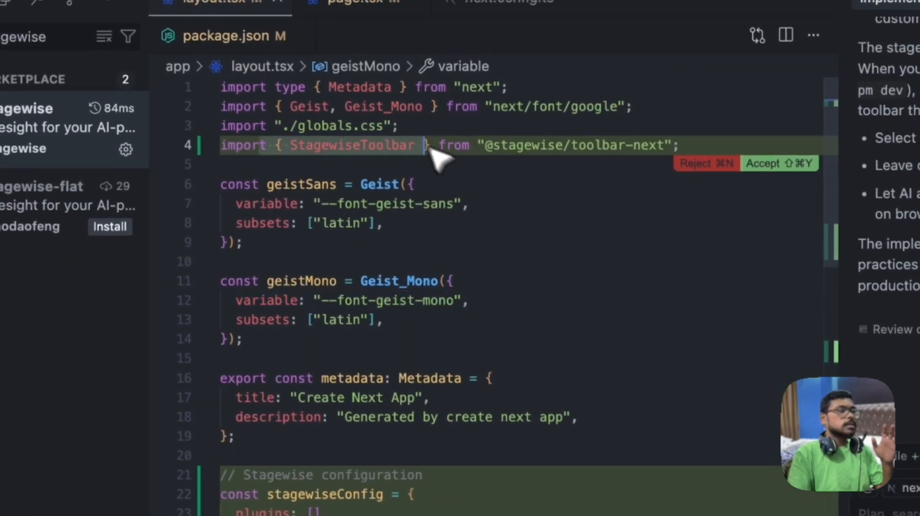
scroll("down", 3)
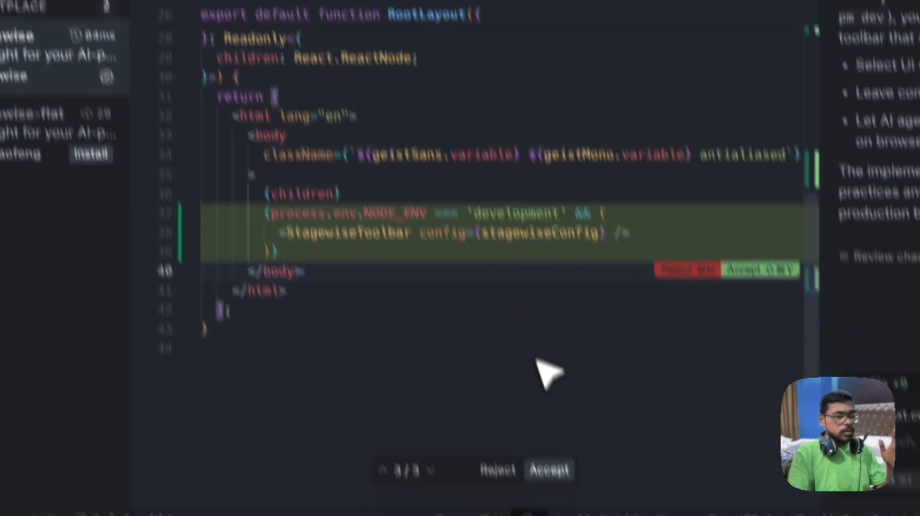
left_click(549, 470)
type("pnpm run d")
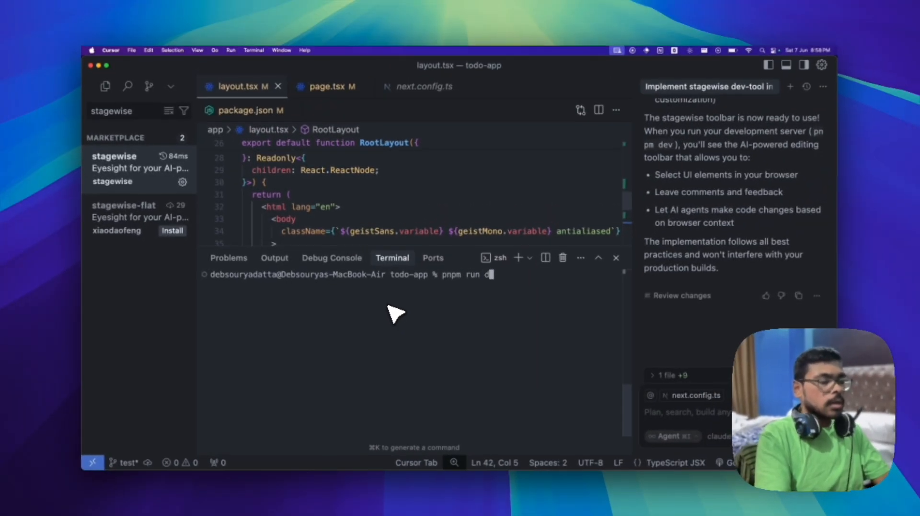
- Run pnpm run dev in the terminal to start the Next.js dev server
key("Return")
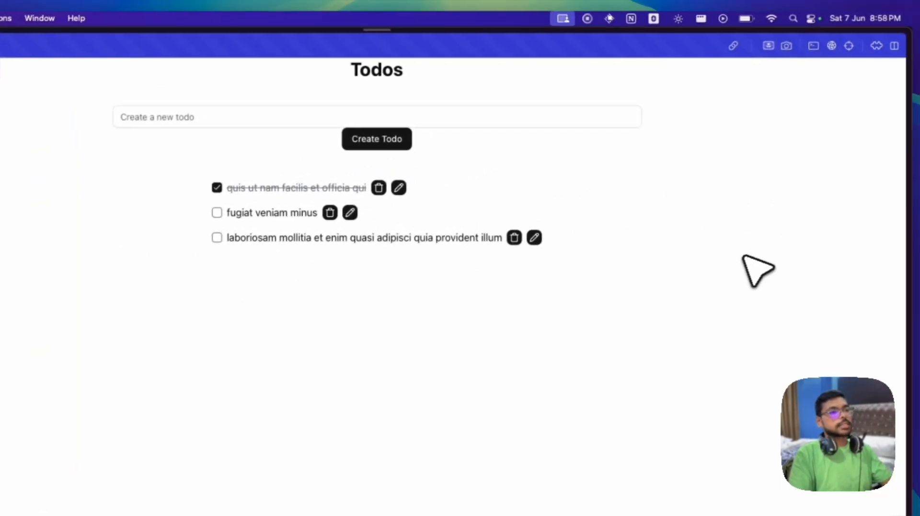
- Load localhost:3000 in Arc with the stagewise toolbar and prompt box active on the Todos page
scroll("down", 3)
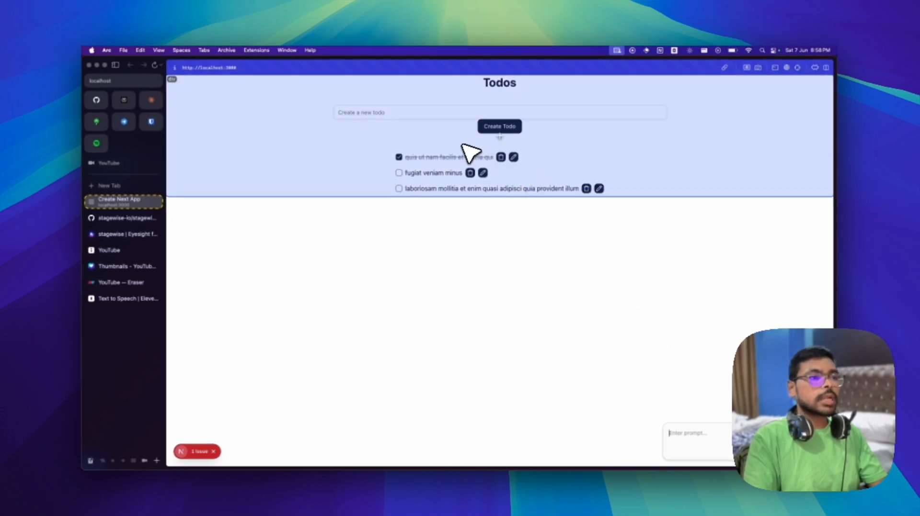
mouse_move(326, 135)
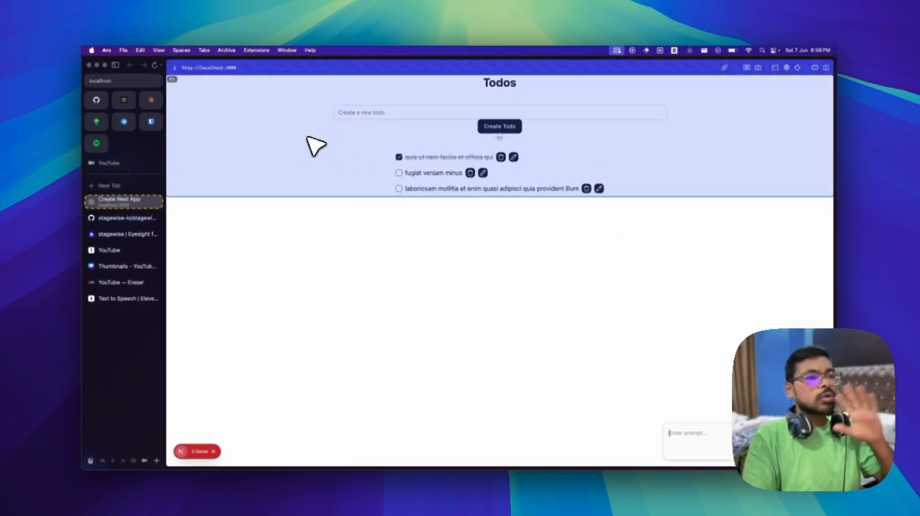
mouse_move(448, 144)
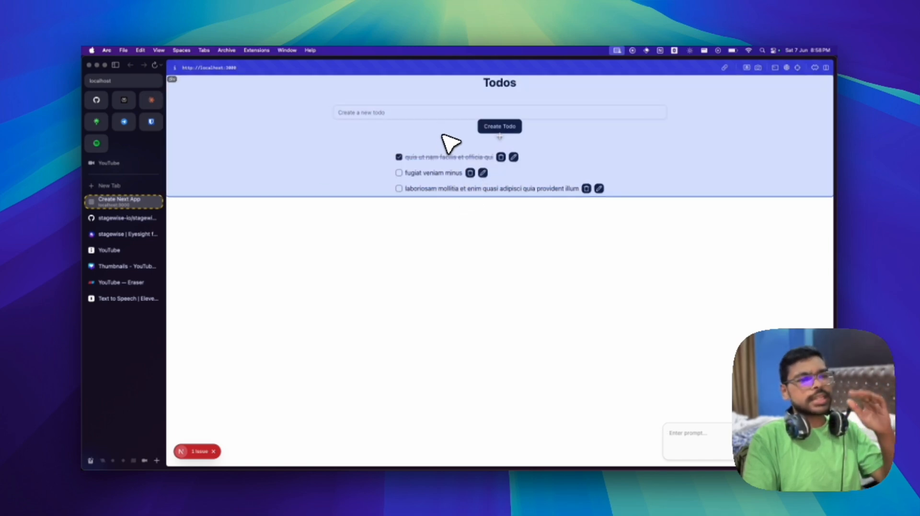
mouse_move(326, 155)
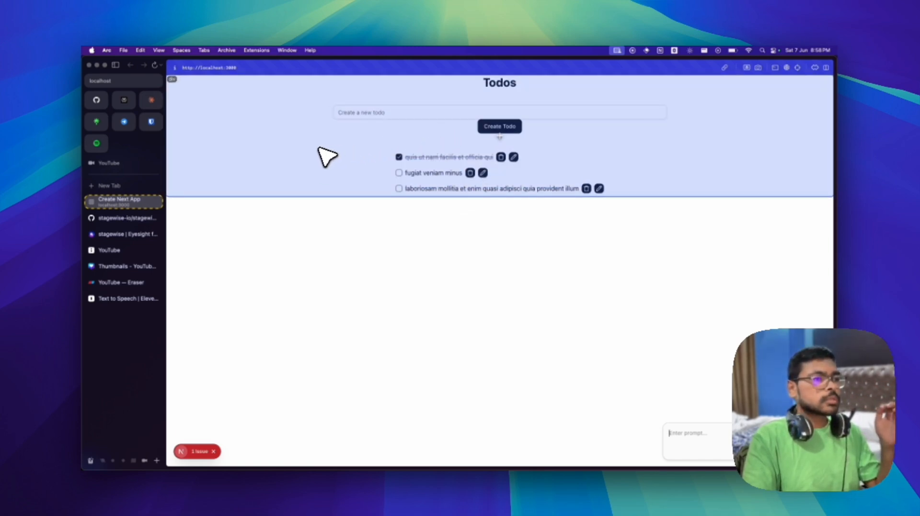
left_click(498, 112)
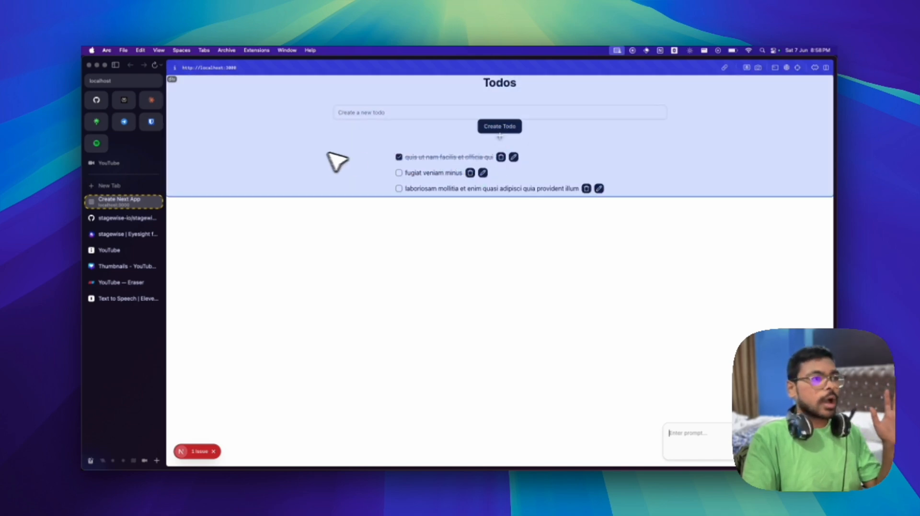
mouse_move(669, 382)
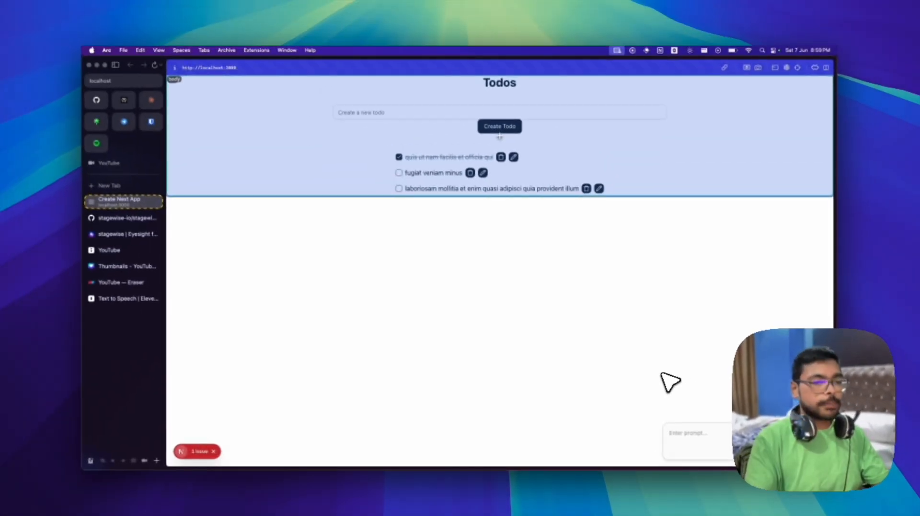
left_click(698, 433)
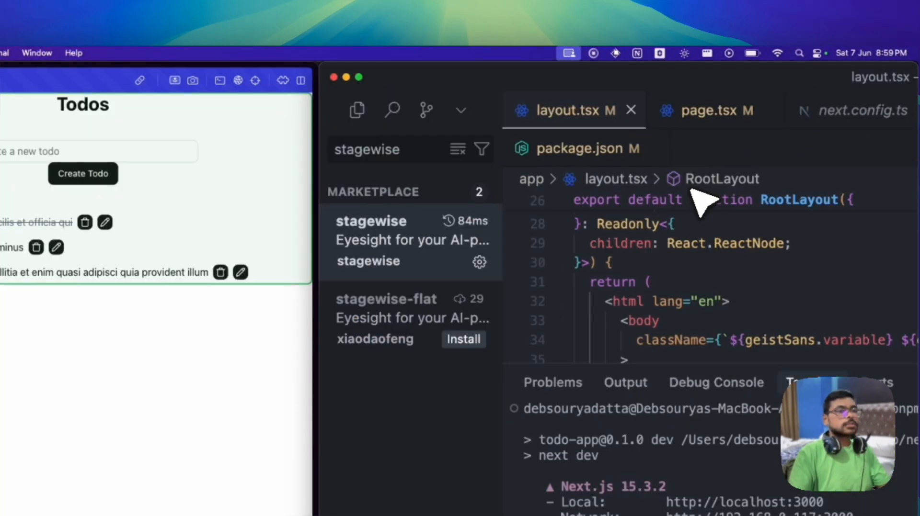
- Send the prompt 'Make the ui more sleek and beautiful' from the Stagewise toolbar to Cursor's agent
left_click(791, 77)
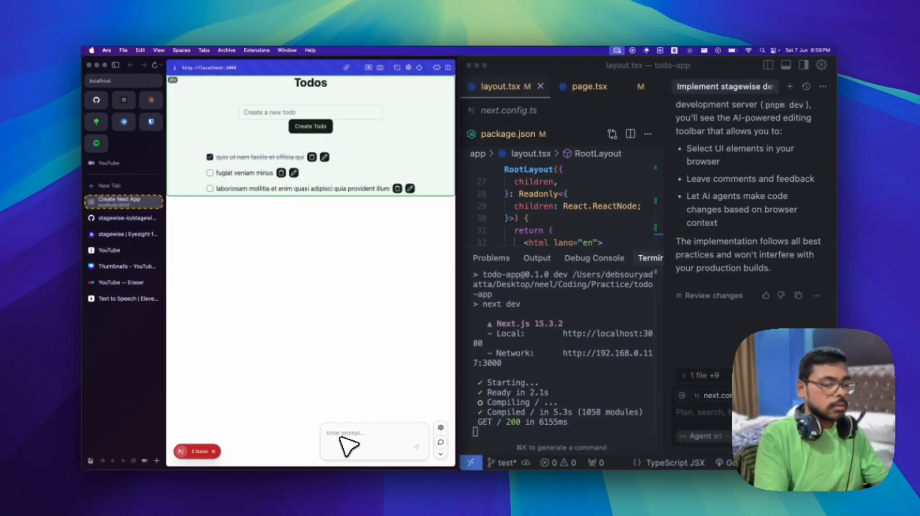
type("Make the ui m")
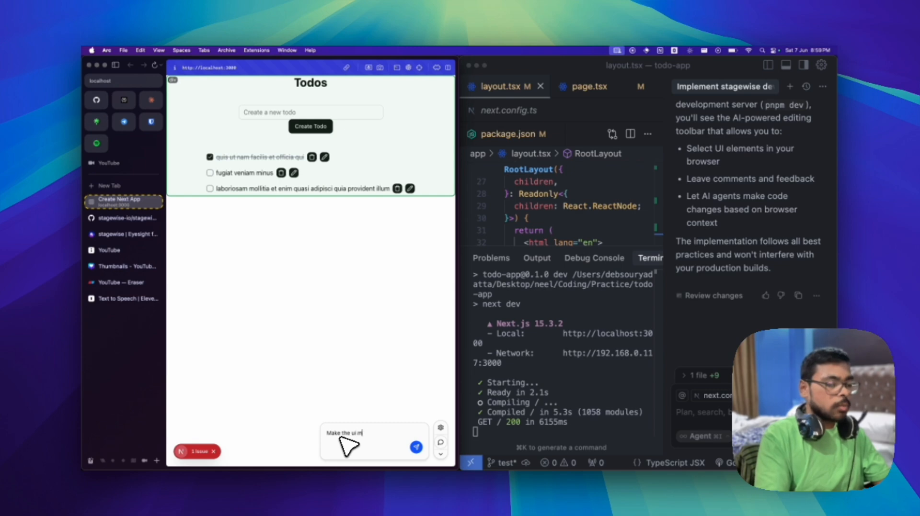
type("ore sleek and beat")
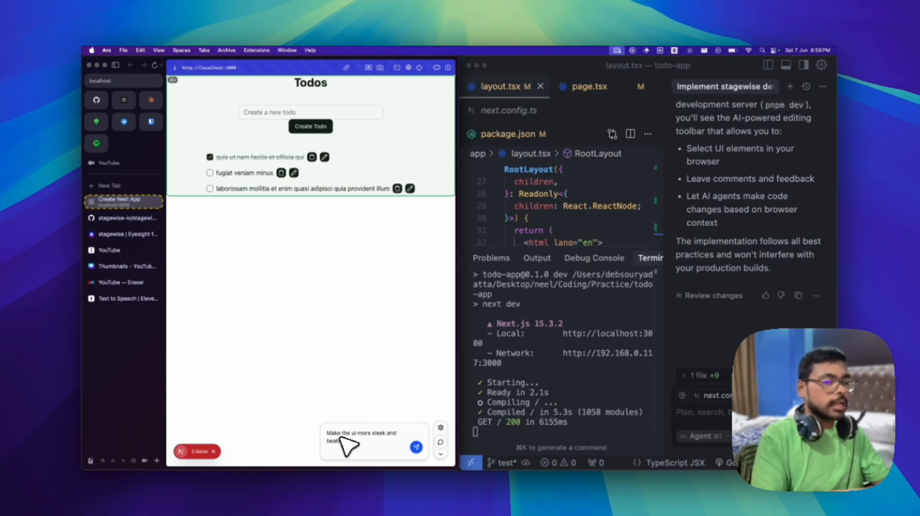
left_click(416, 446)
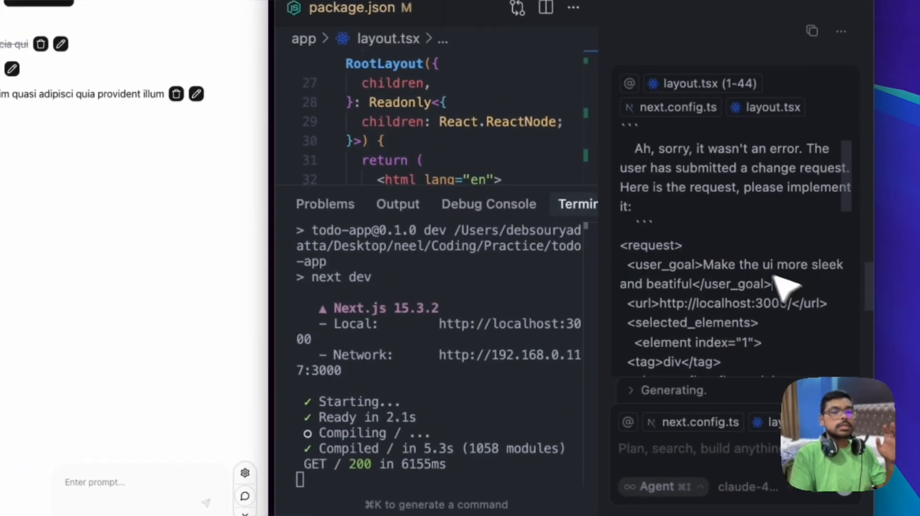
scroll("down", 3)
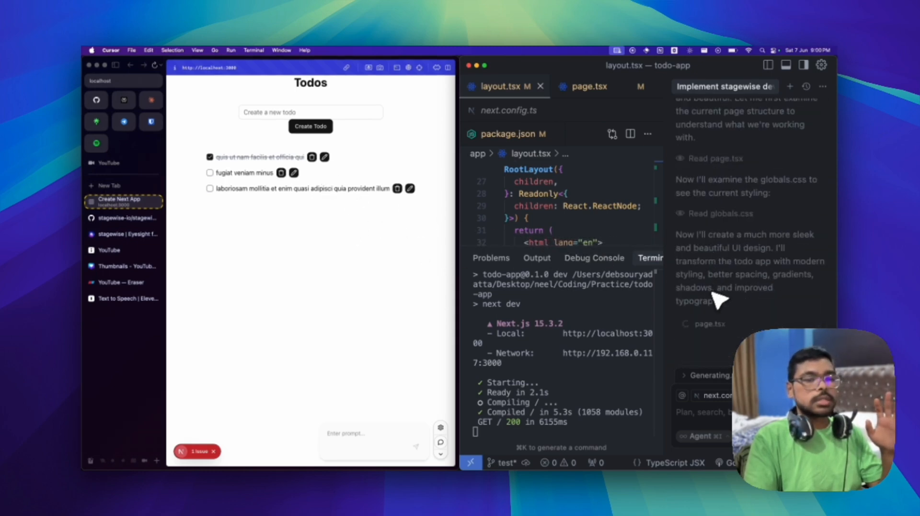
mouse_move(740, 275)
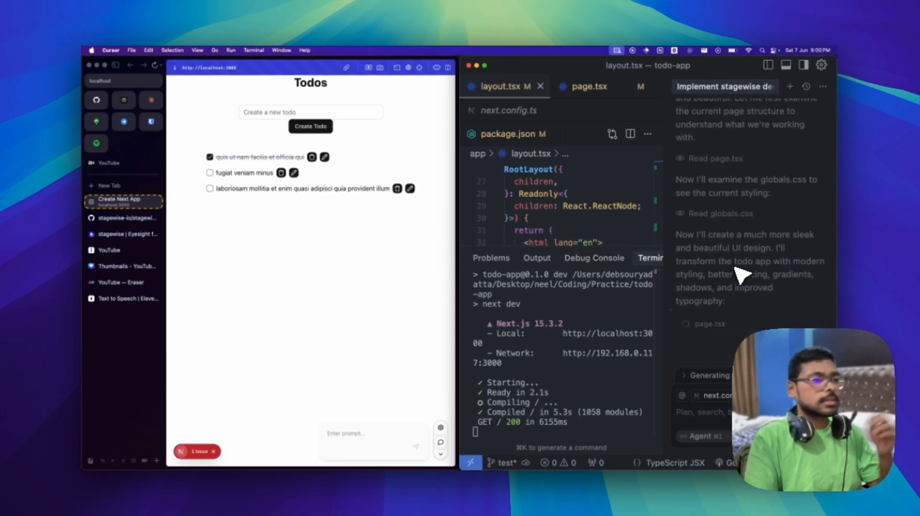
mouse_move(448, 317)
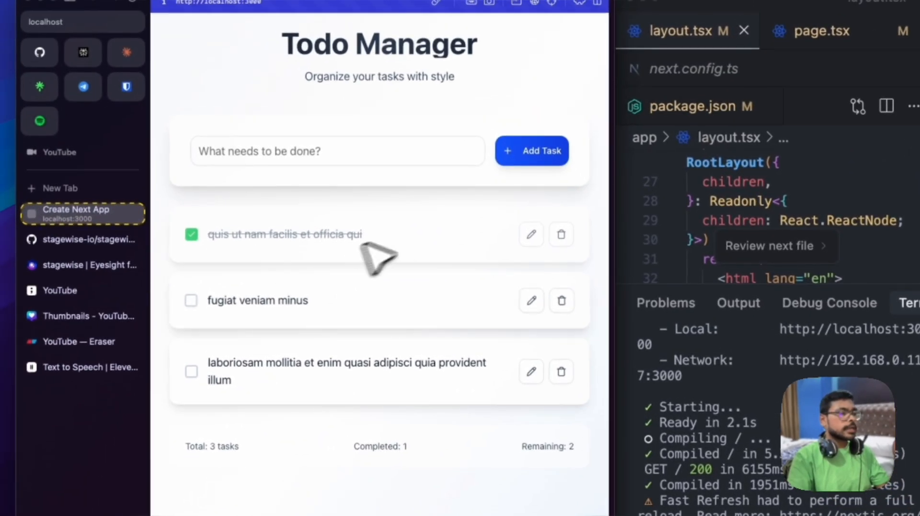
scroll("down", 3)
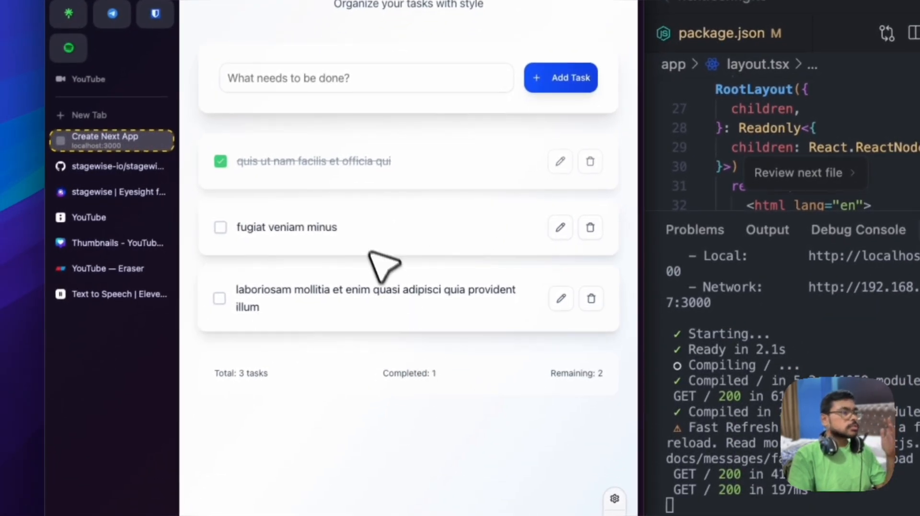
left_click(220, 161)
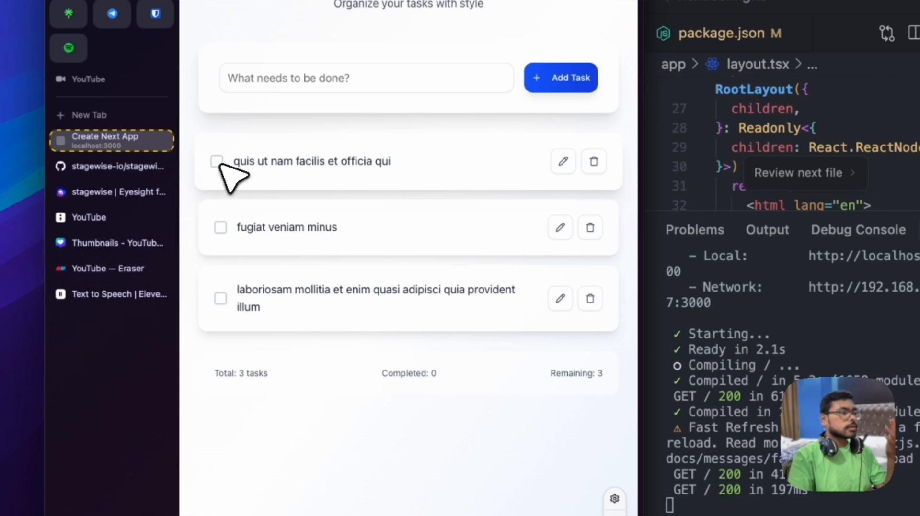
left_click(218, 161)
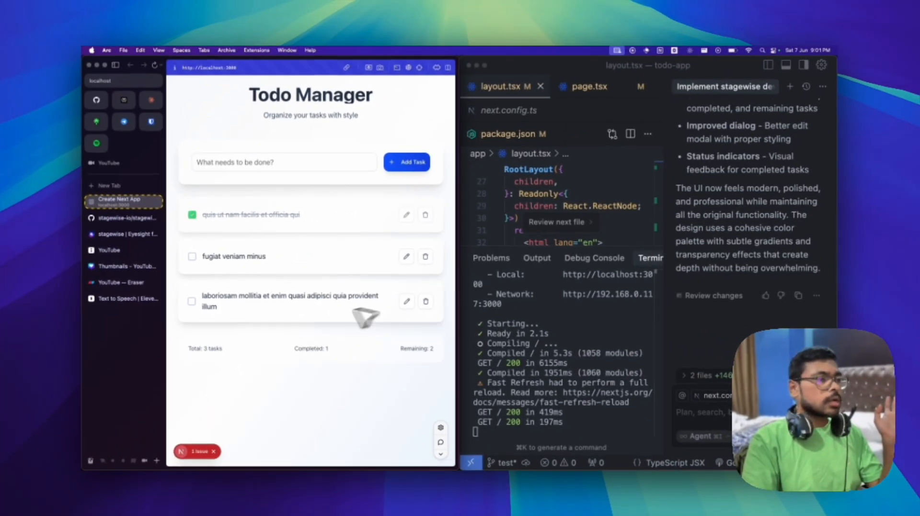
mouse_move(332, 213)
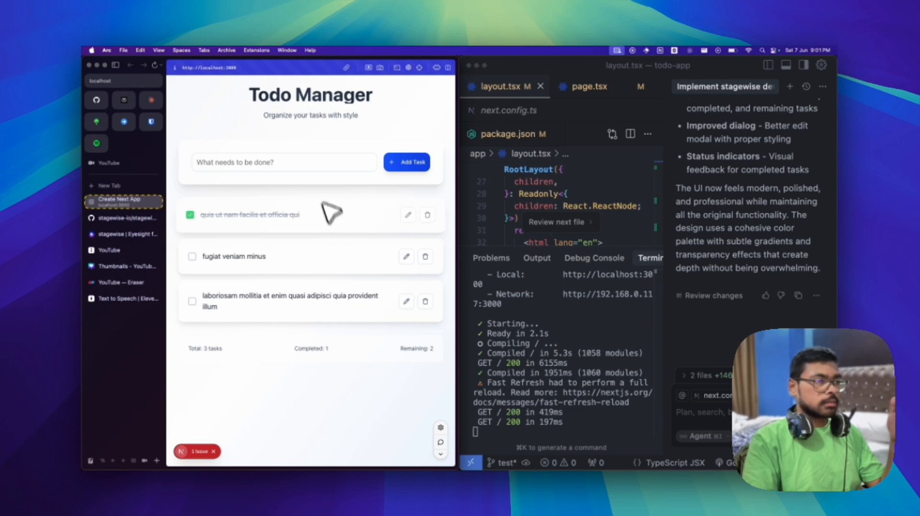
mouse_move(431, 431)
type("change the theme and make it more professi")
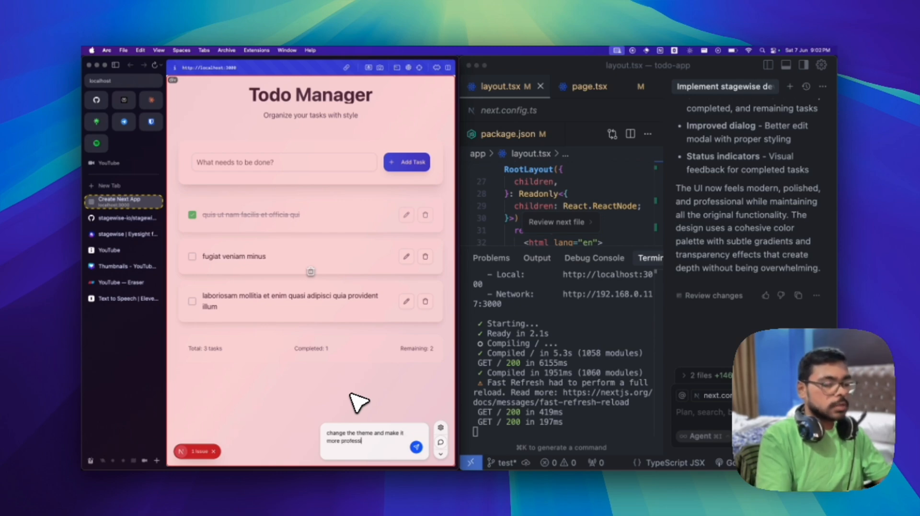
- Send the 'change the theme and make it more professional' prompt to the agent
left_click(416, 447)
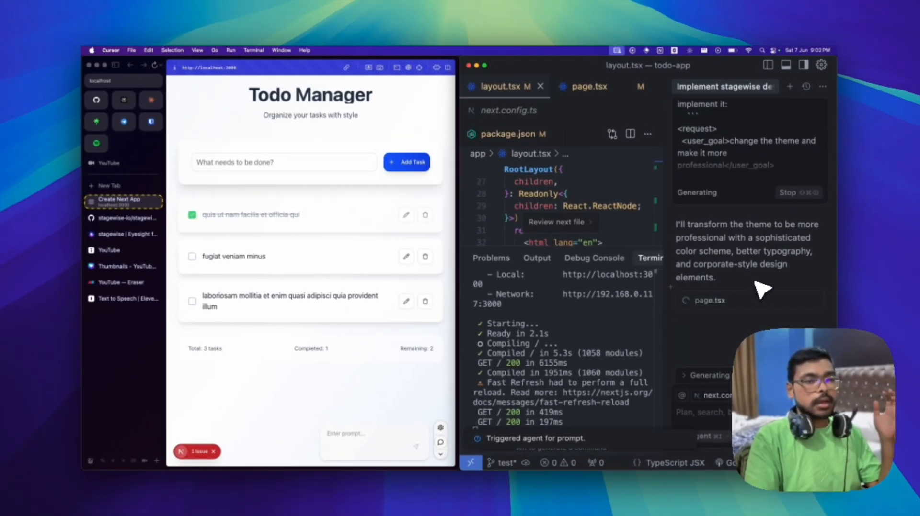
mouse_move(730, 273)
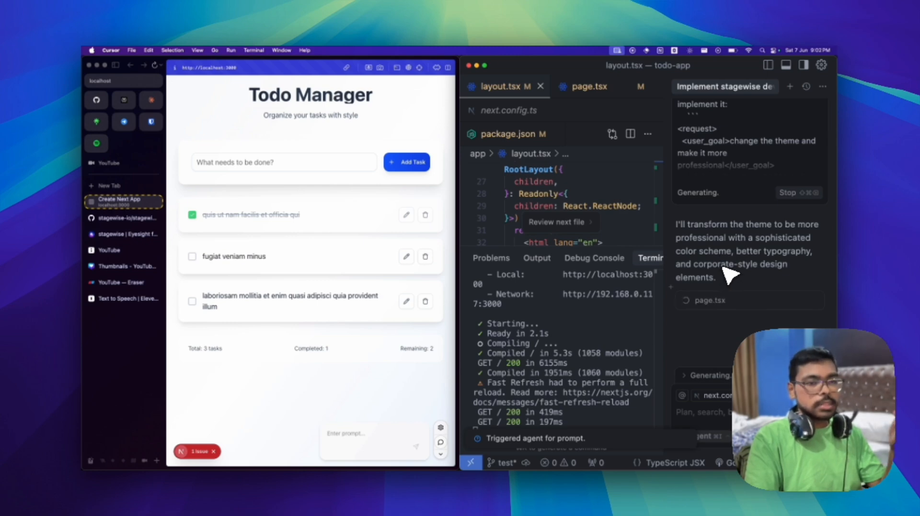
mouse_move(731, 358)
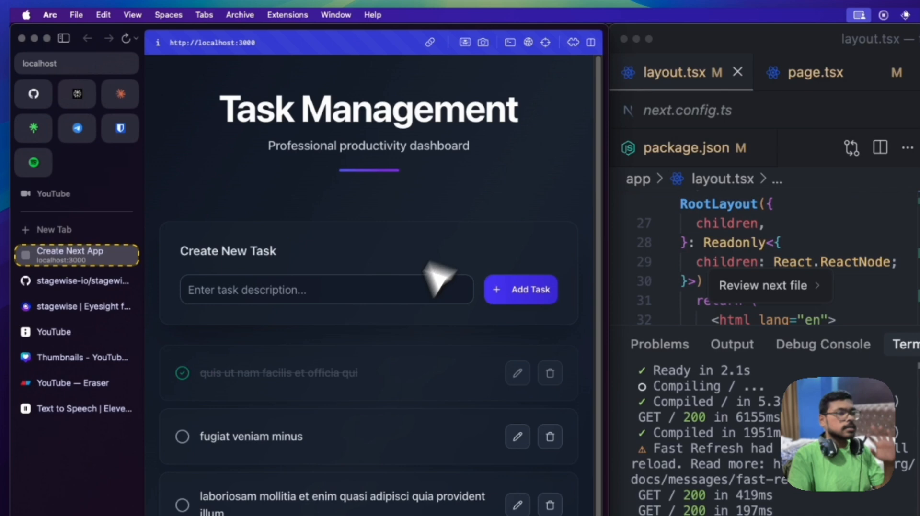
mouse_move(454, 221)
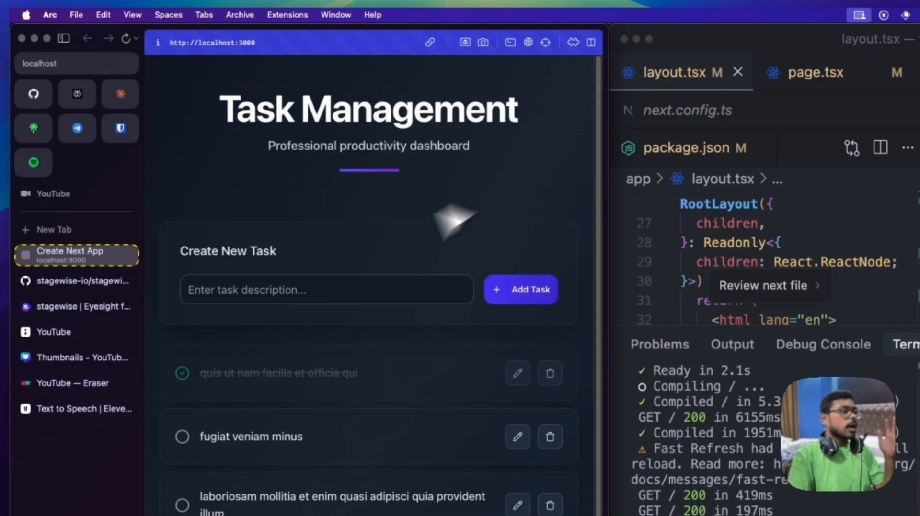
- Add a 'go to market' task to the dark Task Management dashboard
left_click(326, 290)
type("go to market")
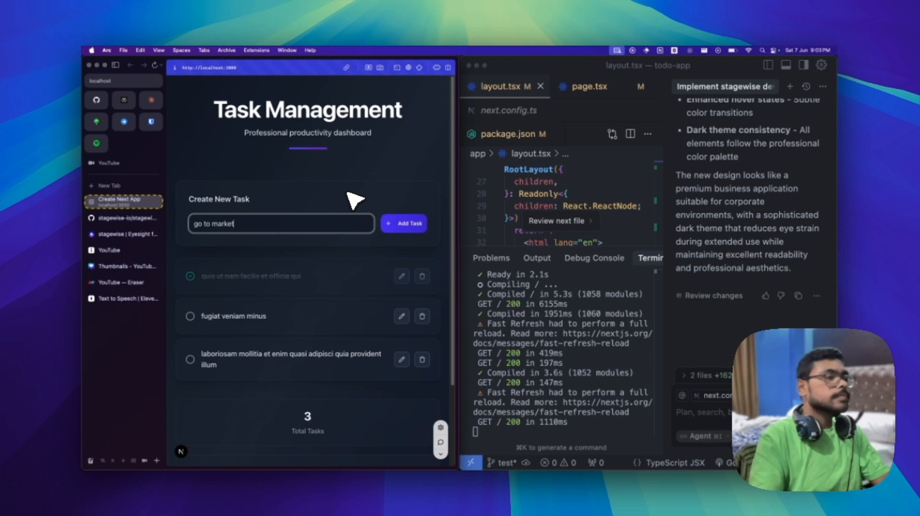
left_click(403, 224)
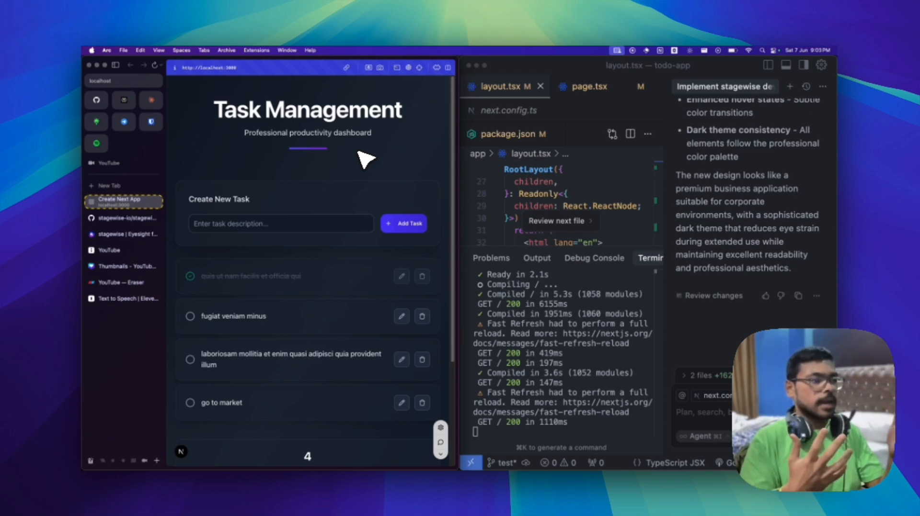
mouse_move(322, 238)
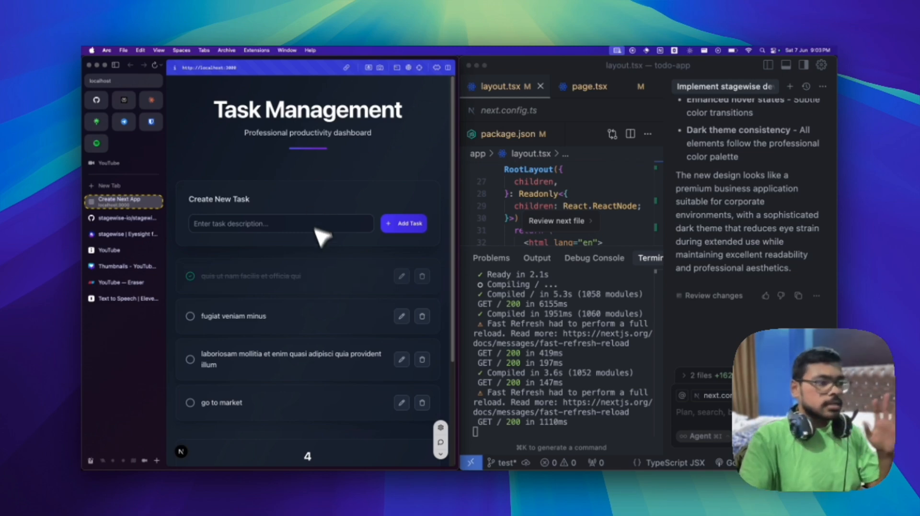
mouse_move(322, 233)
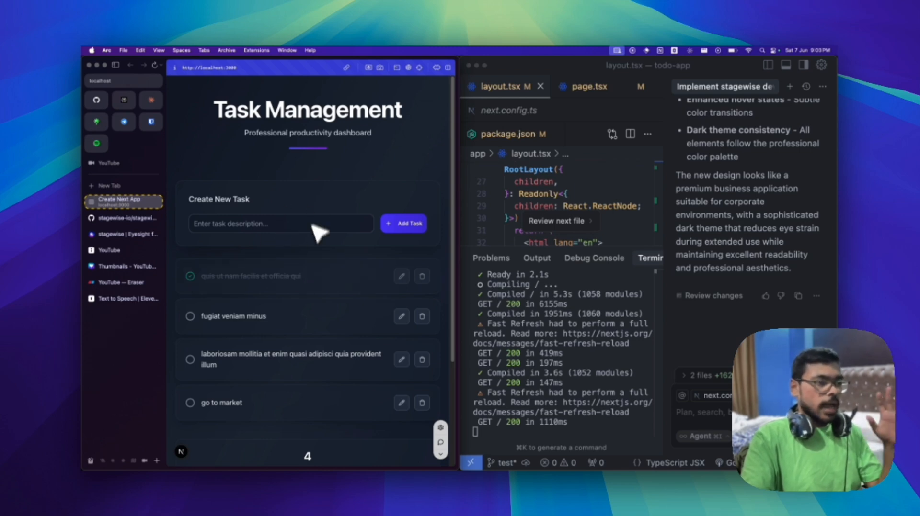
mouse_move(701, 250)
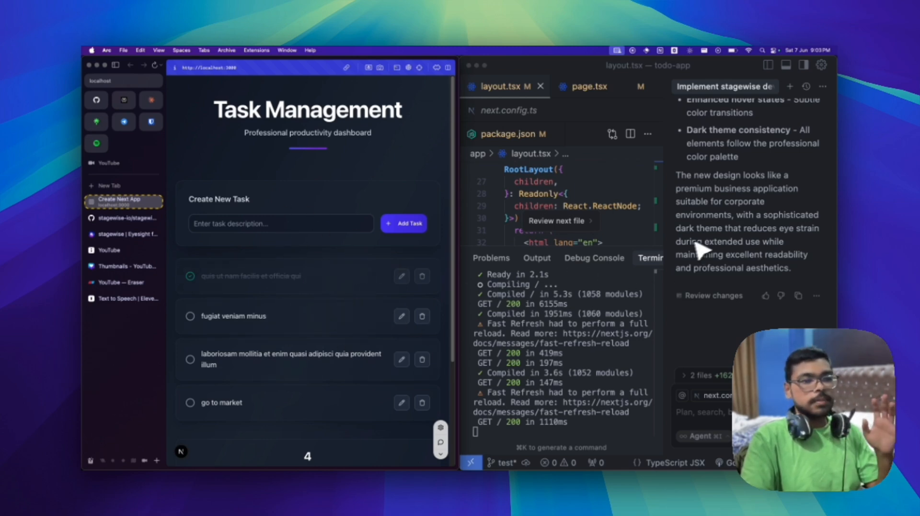
mouse_move(699, 271)
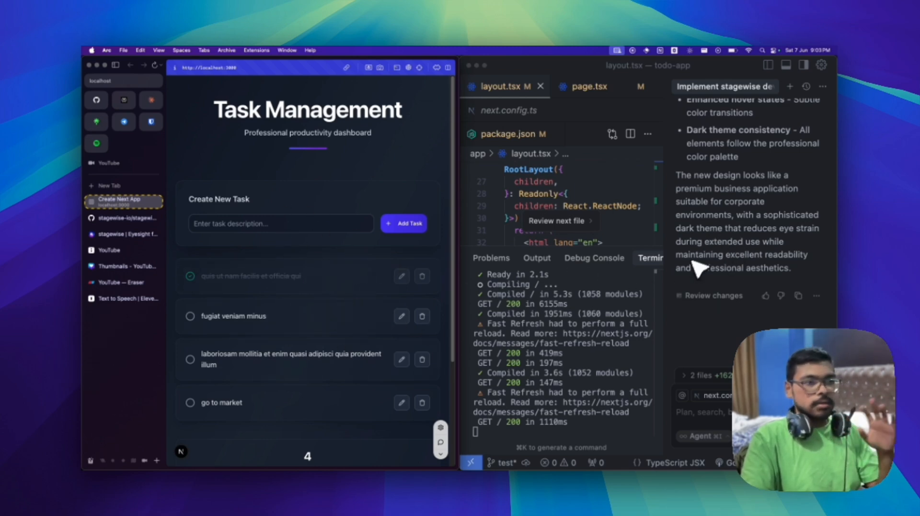
mouse_move(695, 262)
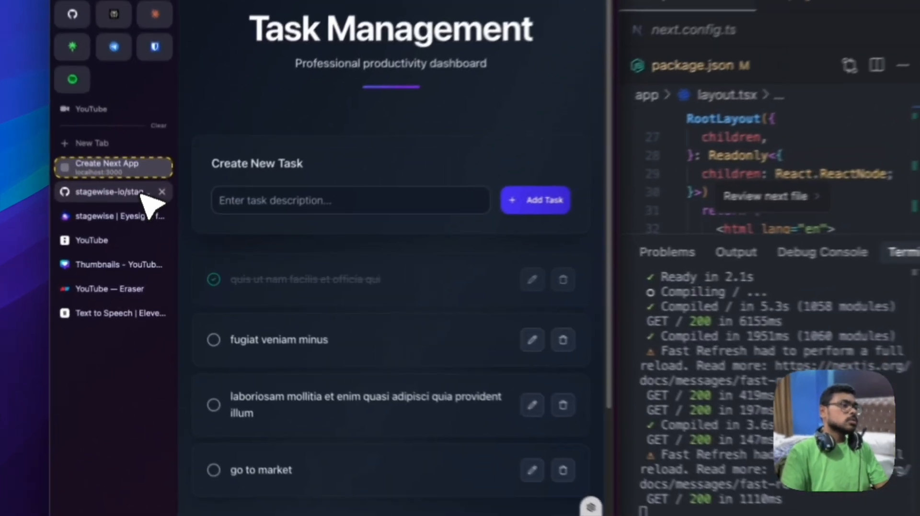
- Switch to the stagewise-io/stagewise repository page on GitHub
left_click(111, 192)
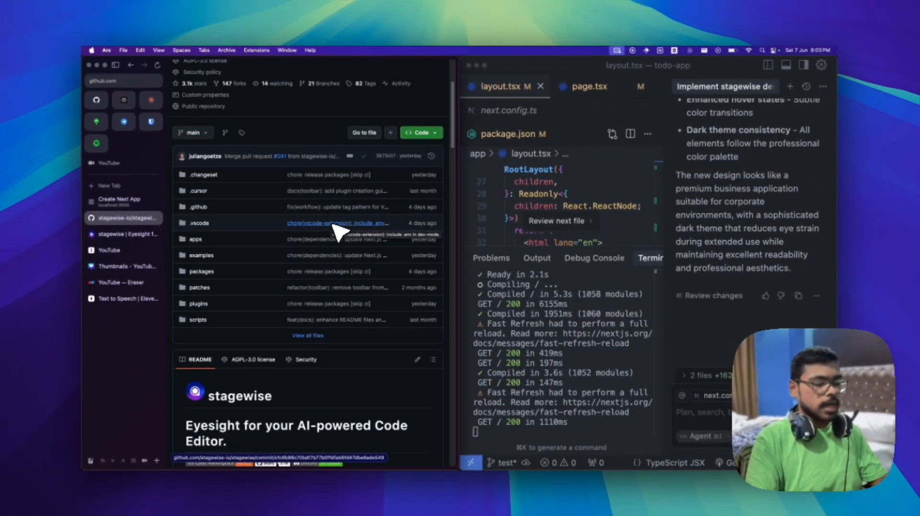
mouse_move(338, 223)
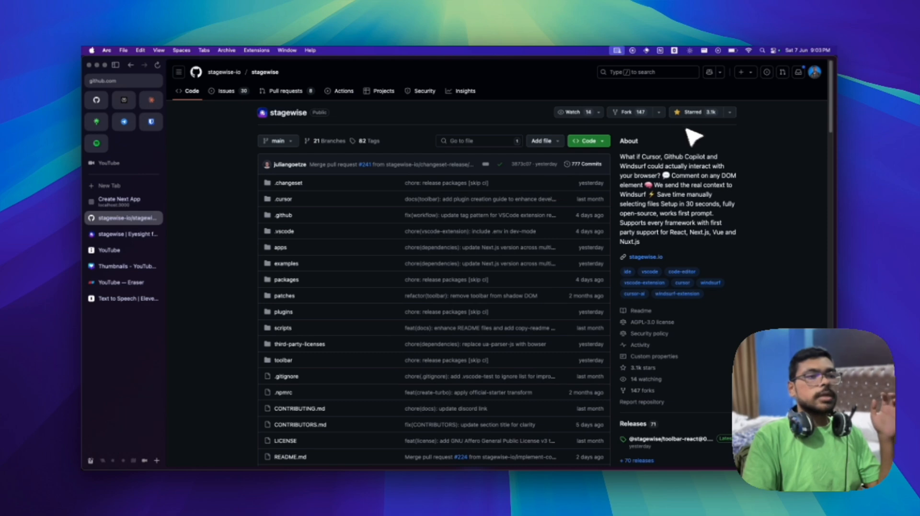
mouse_move(202, 199)
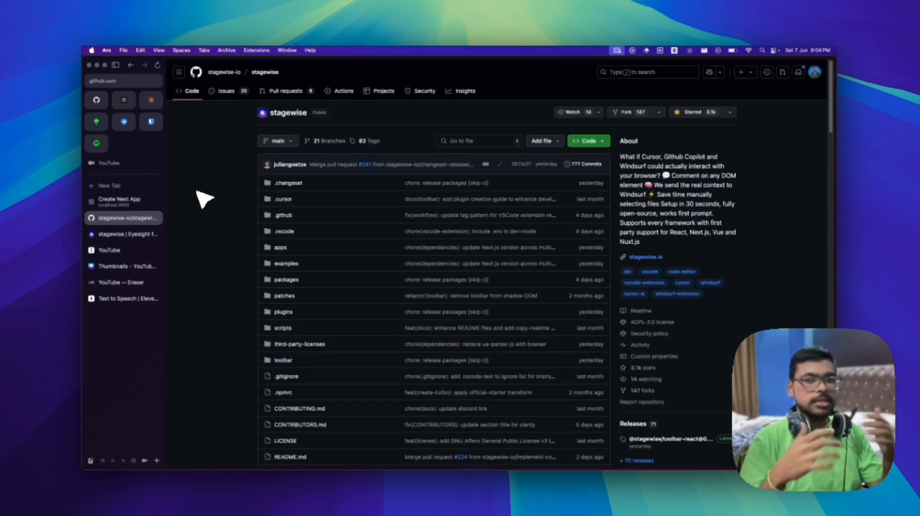